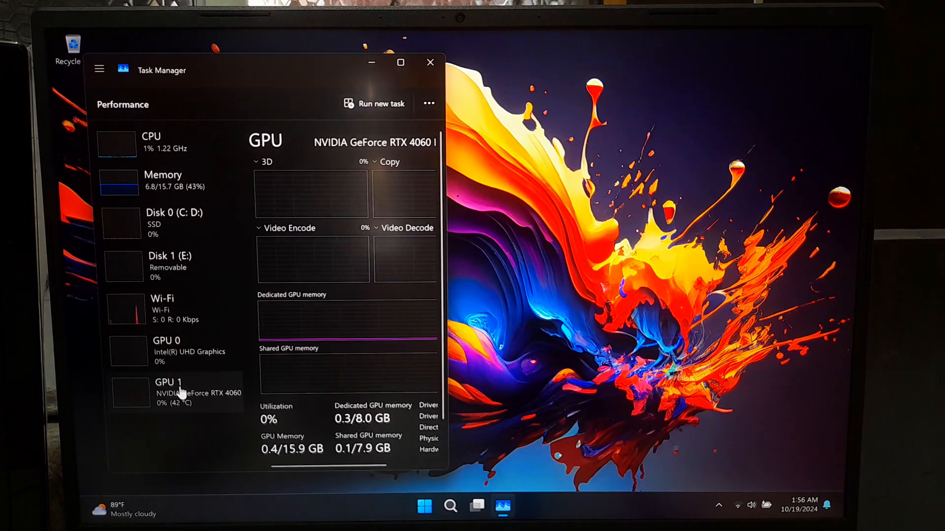
- View the NVIDIA GeForce RTX 4060's GPU performance page in Task Manager
click(430, 62)
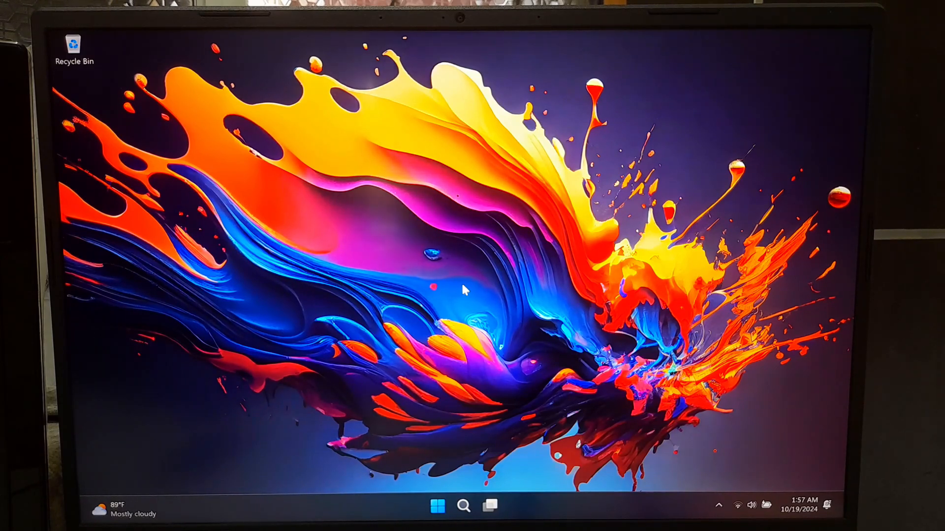
mouse_move(482, 310)
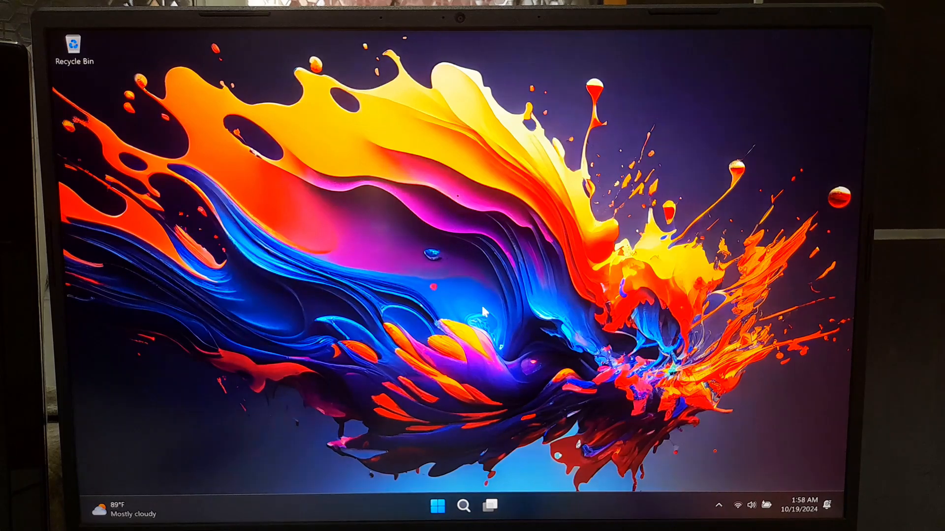
- Launch Device Manager from the Start menu and expand the Display adapters category
right_click(437, 506)
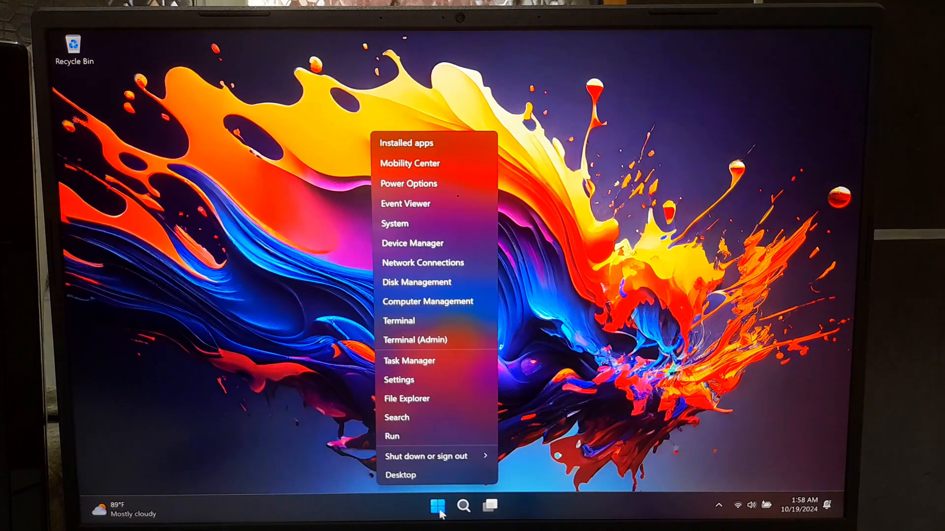
click(413, 243)
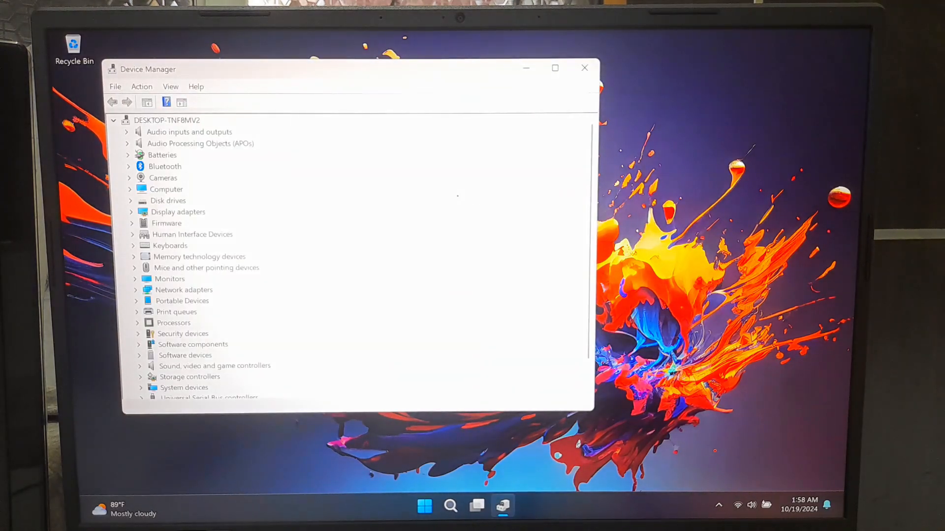
click(182, 211)
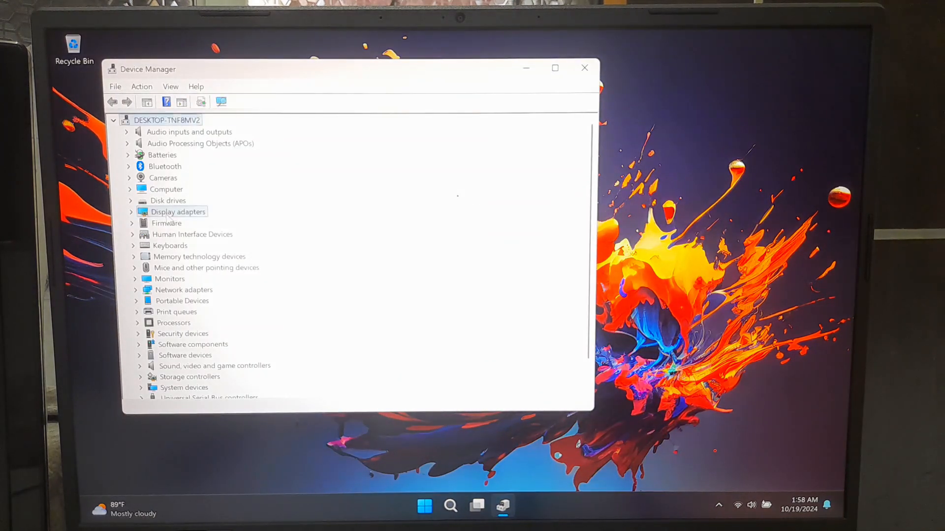
click(131, 212)
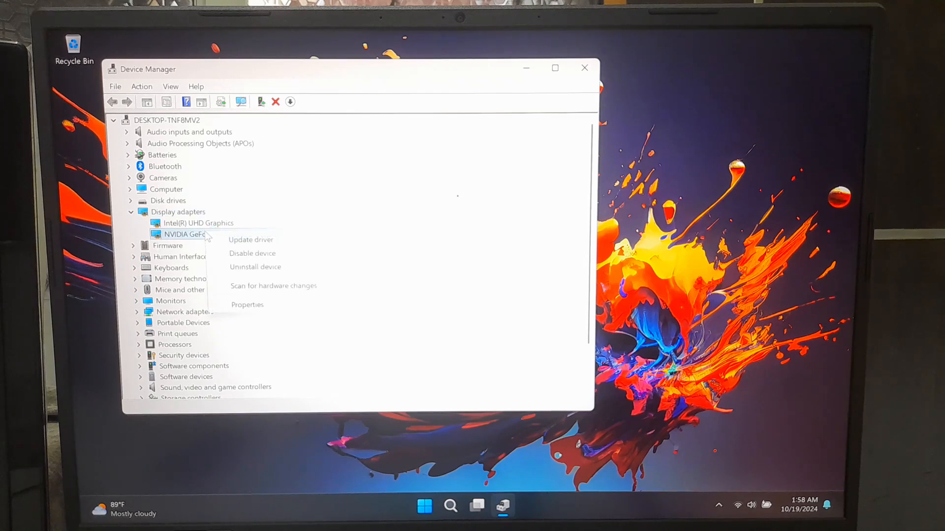
- Uninstall the NVIDIA GeForce RTX 4060 GPU with its driver removed as well
click(255, 266)
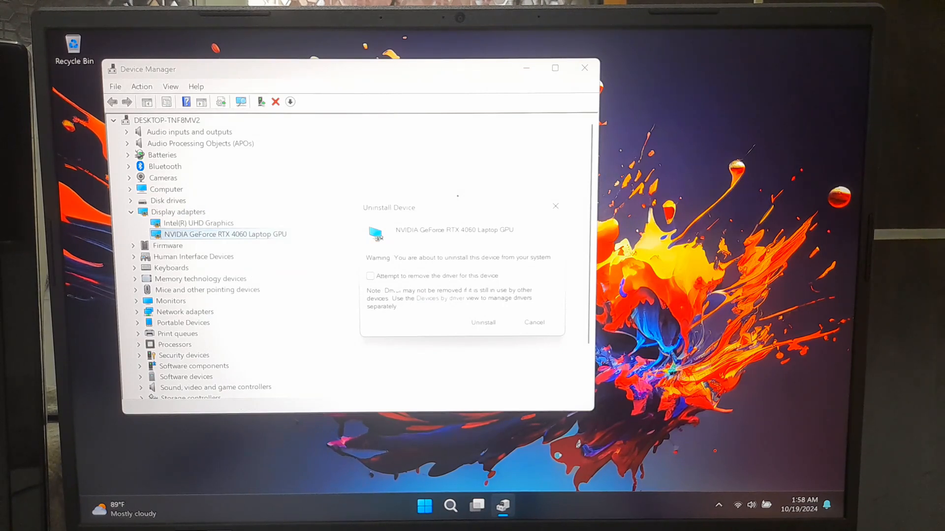
click(370, 275)
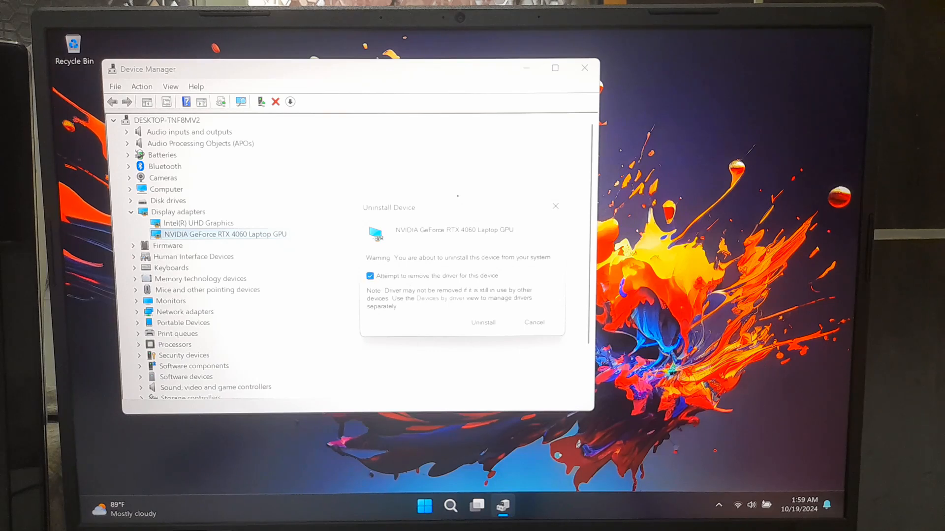
click(482, 322)
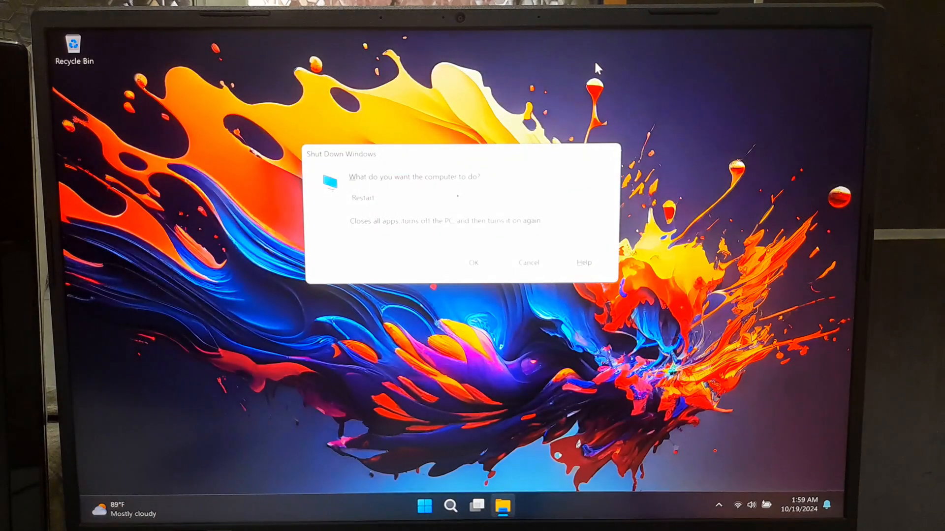
- Confirm restarting the PC so the driver removal takes effect
click(473, 263)
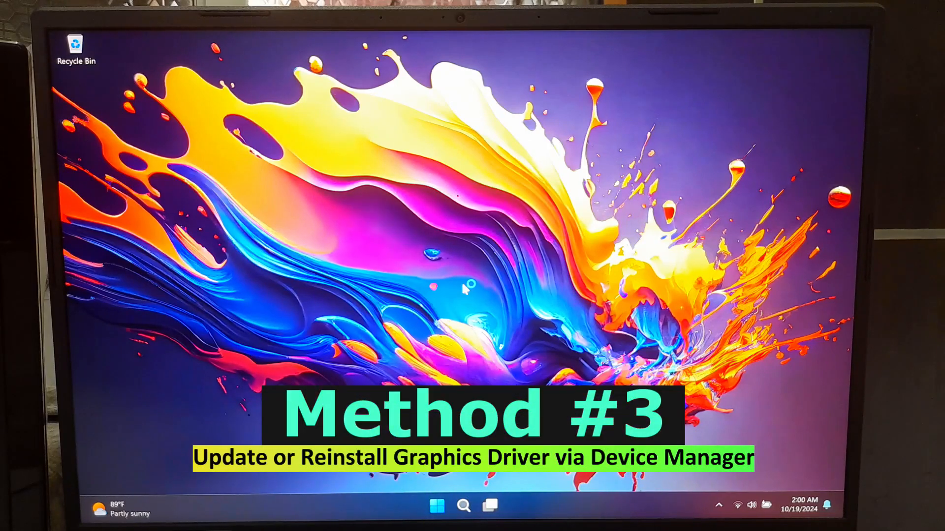
mouse_move(467, 290)
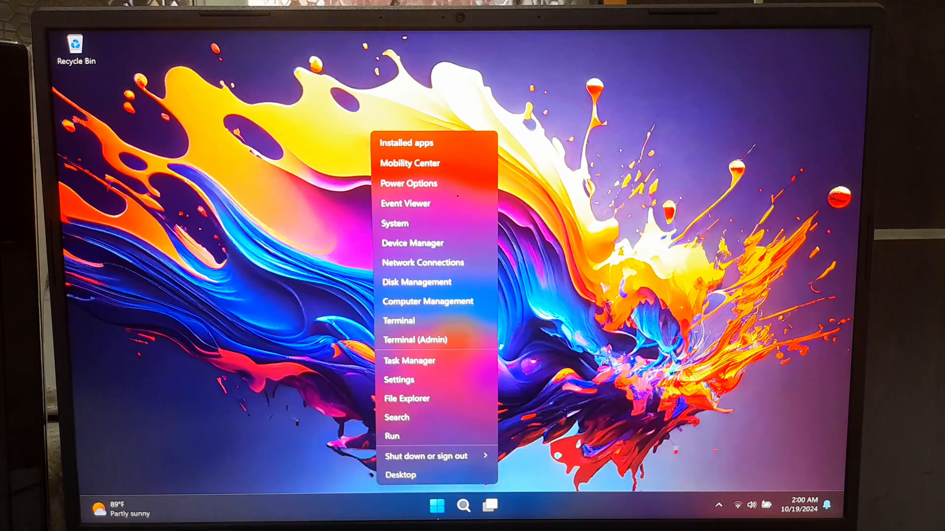
- Check for new updates on the Windows Update page, then return to the desktop menu
click(422, 252)
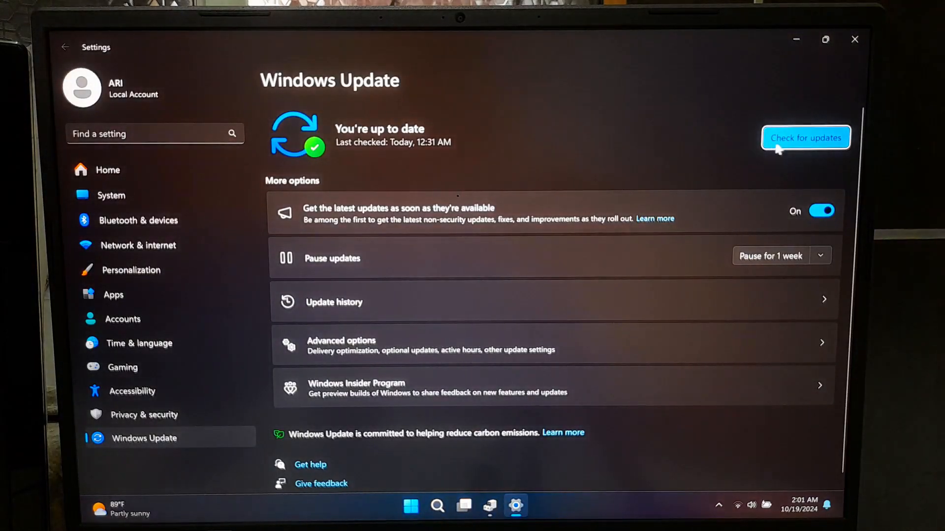
click(805, 138)
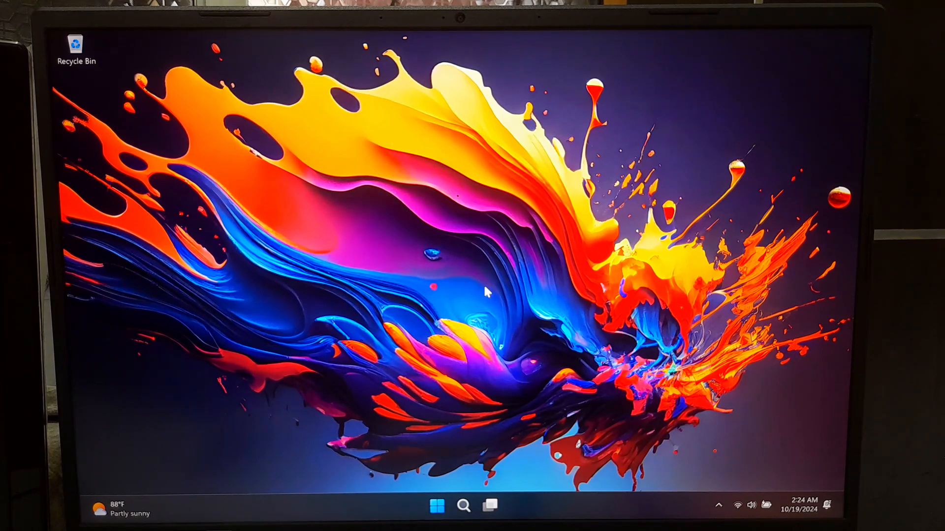
right_click(487, 292)
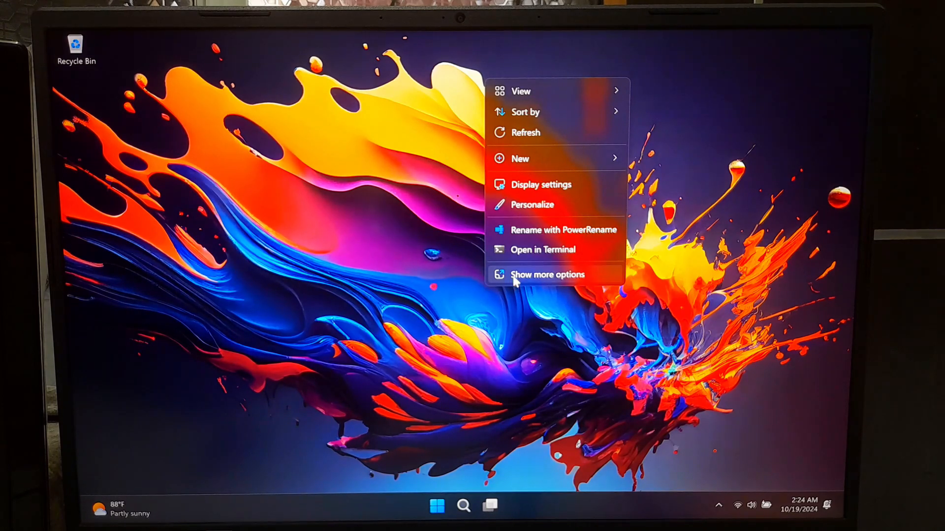
- Launch the NVIDIA Control Panel from the desktop's full options menu
click(547, 274)
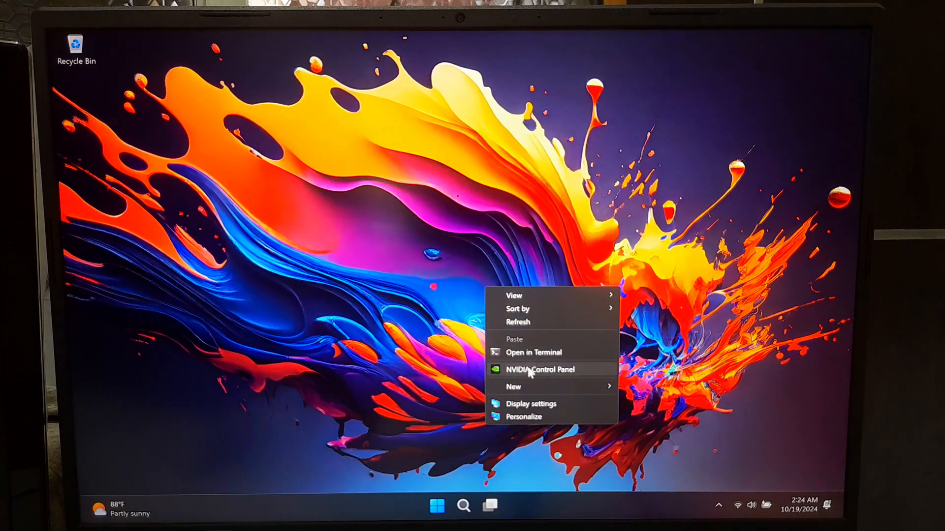
click(541, 369)
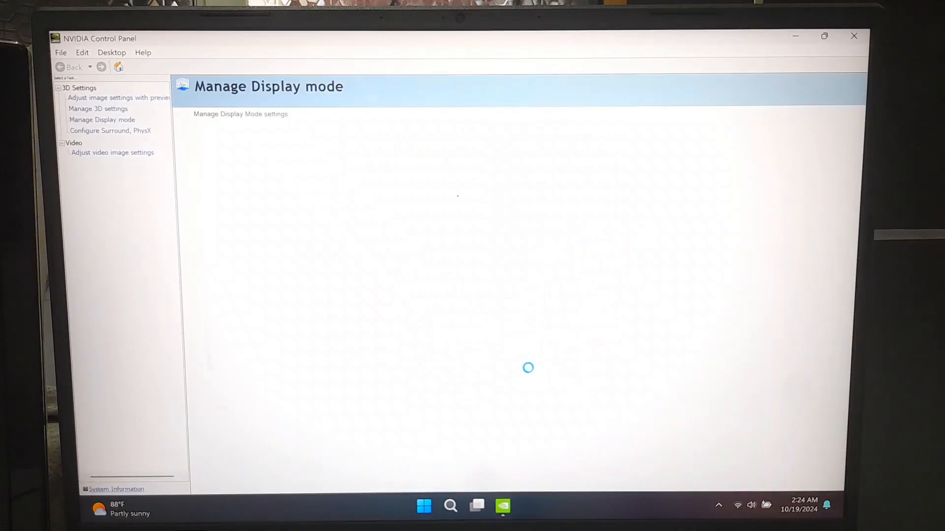
click(102, 119)
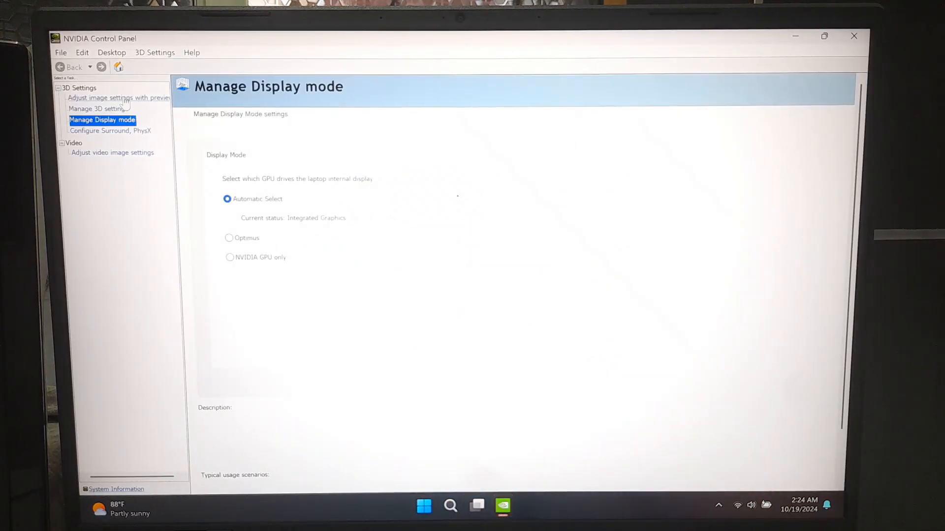
- Review the global Manage 3D settings page and close the control panel
click(117, 97)
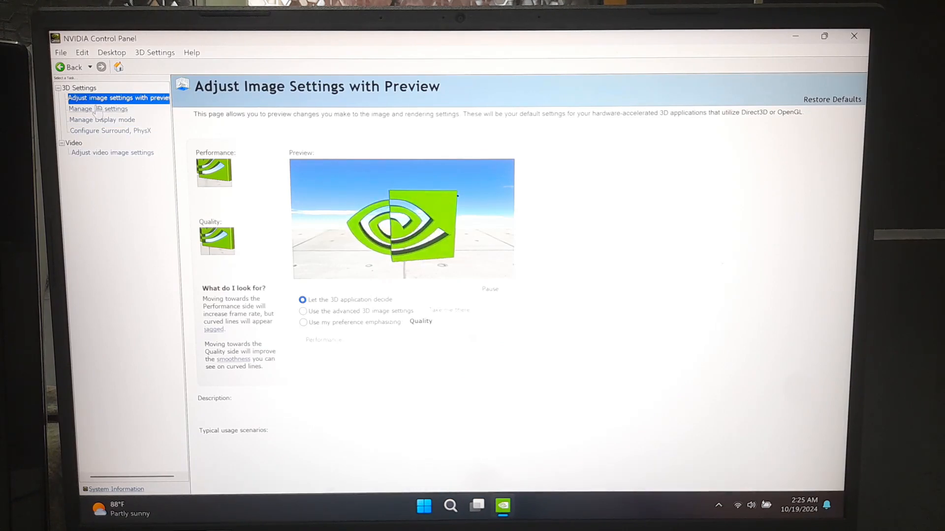
click(98, 109)
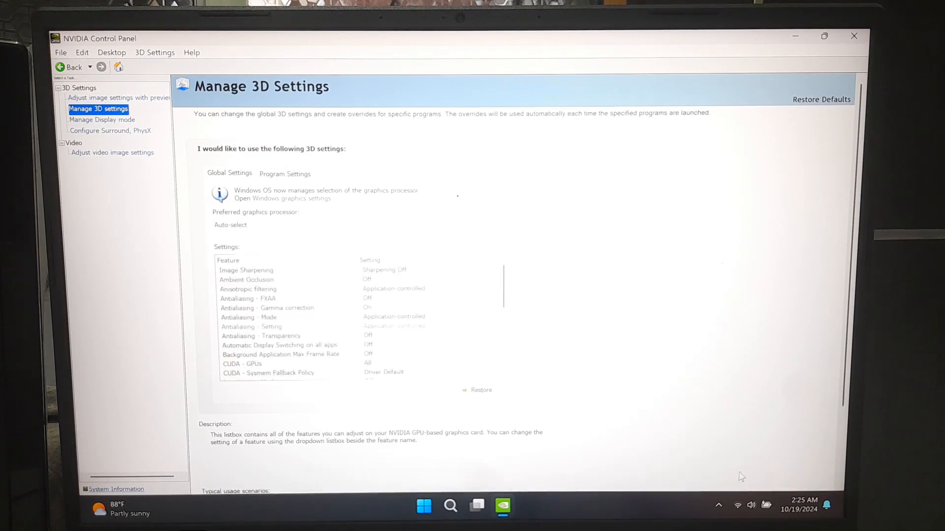
click(853, 36)
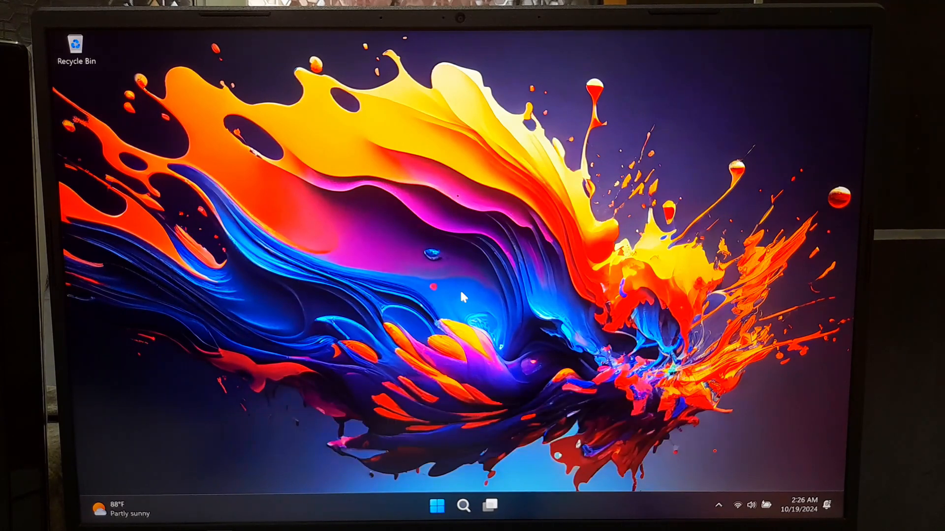
- Launch Microsoft Edge from the taskbar to reach NVIDIA's driver search
click(463, 505)
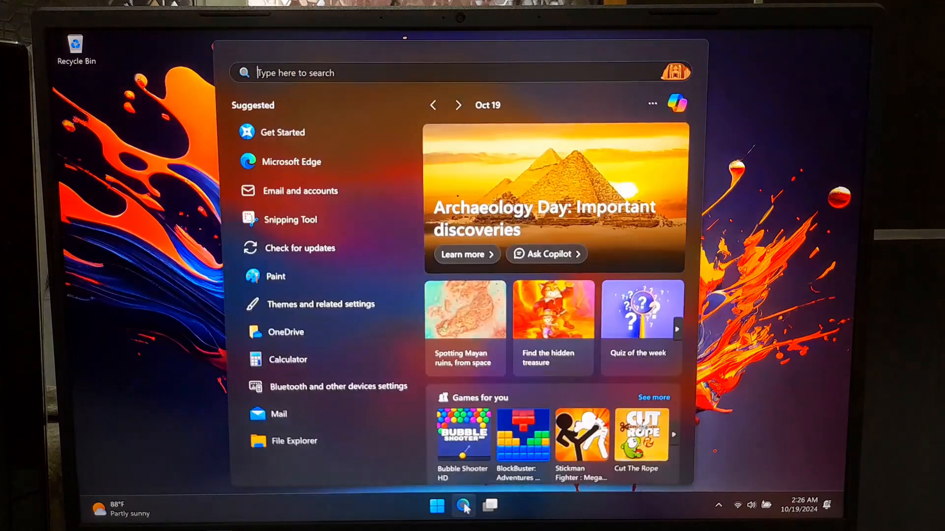
click(463, 505)
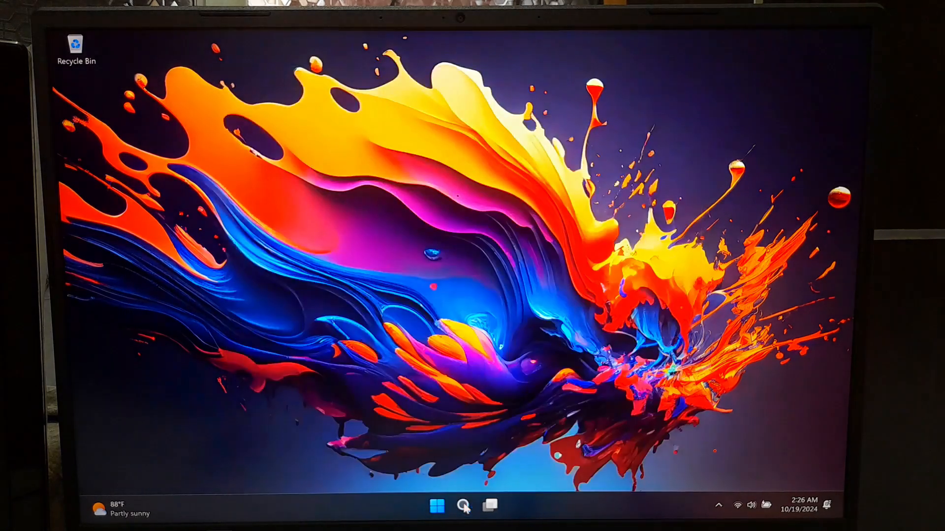
click(503, 506)
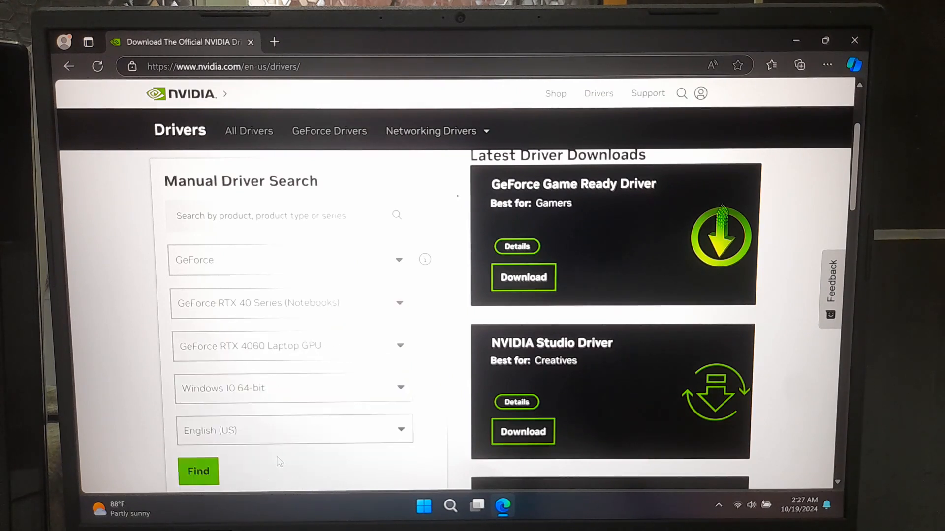
- Search drivers for Windows 11 and view the GeForce Game Ready Driver result
click(292, 387)
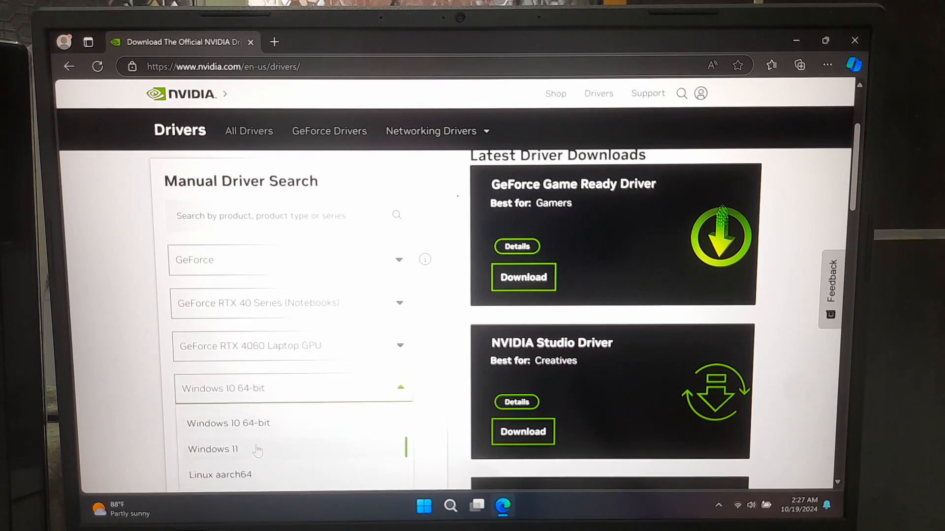
click(212, 448)
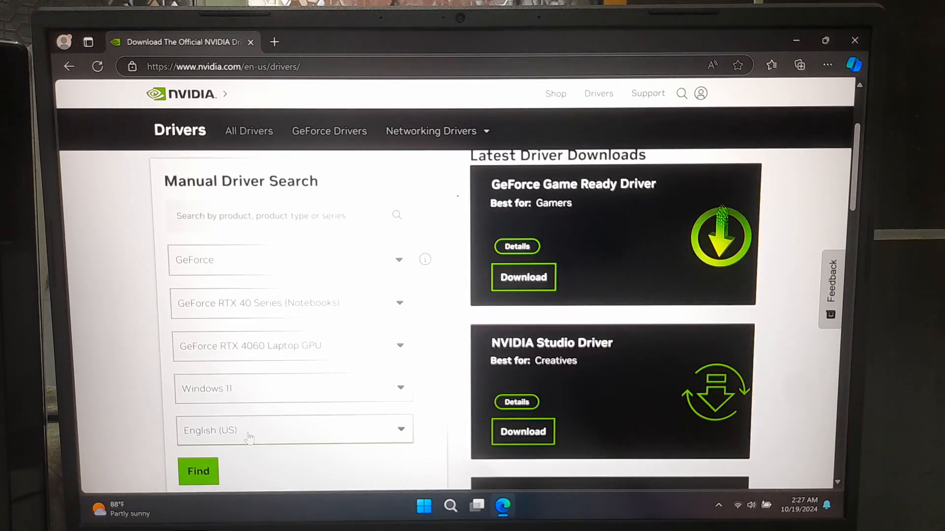
click(198, 471)
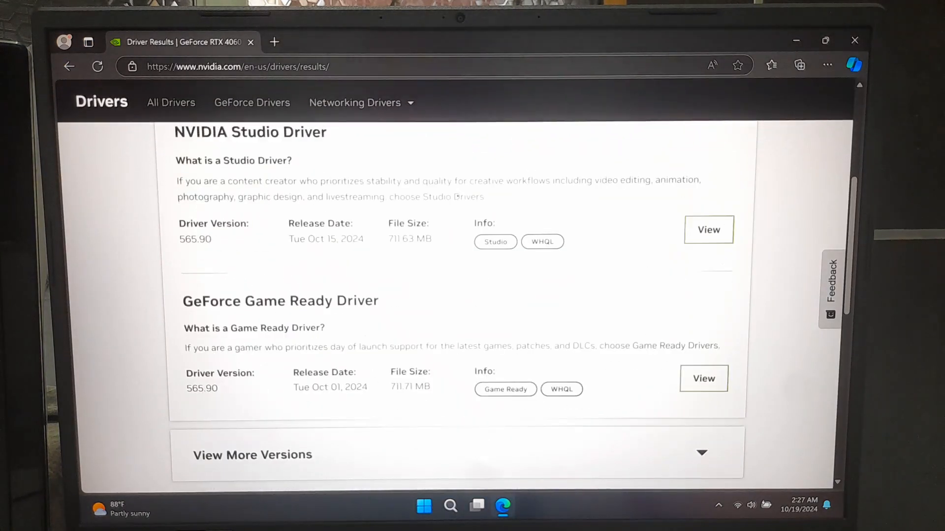
scroll(down, 3)
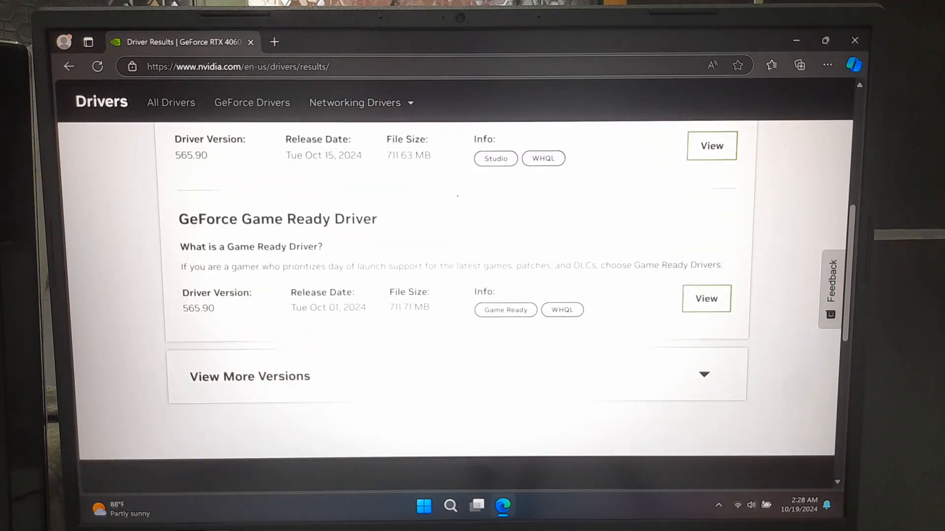
click(706, 298)
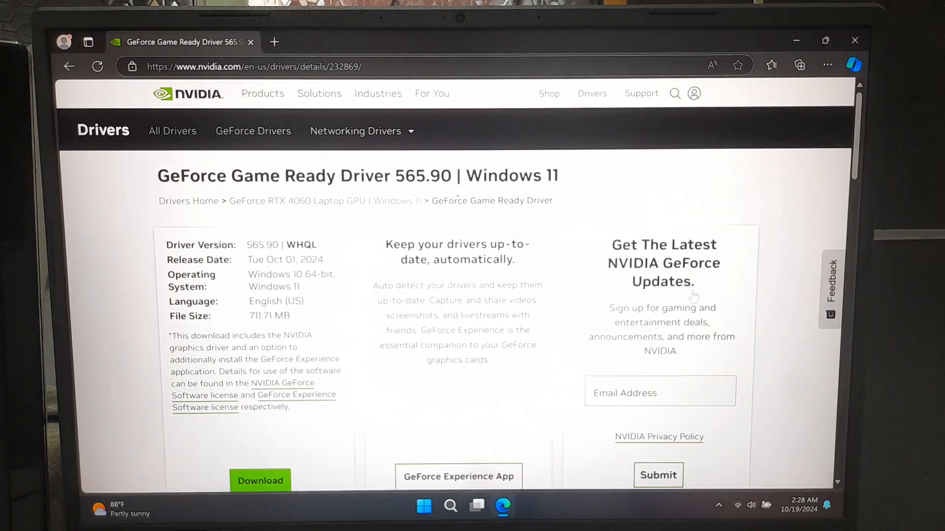
- Download Game Ready Driver 565.90 and save the file
click(260, 481)
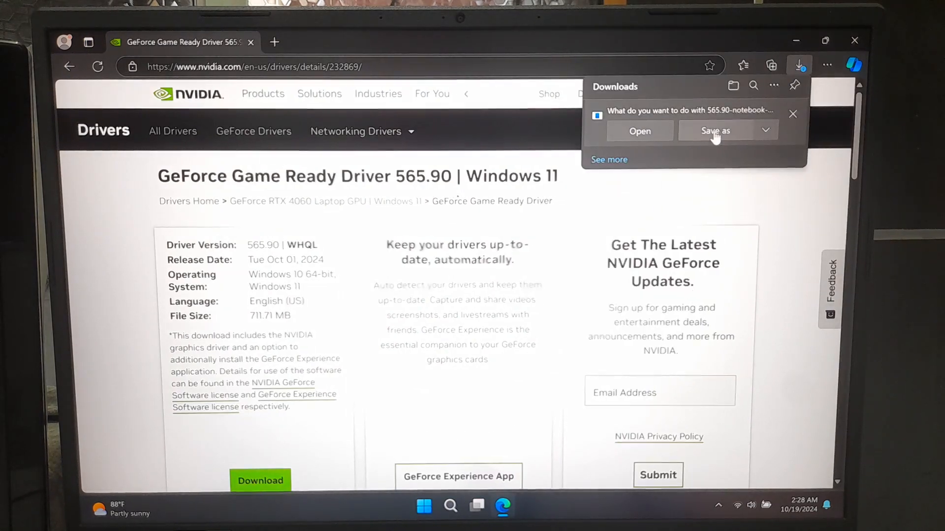
click(462, 505)
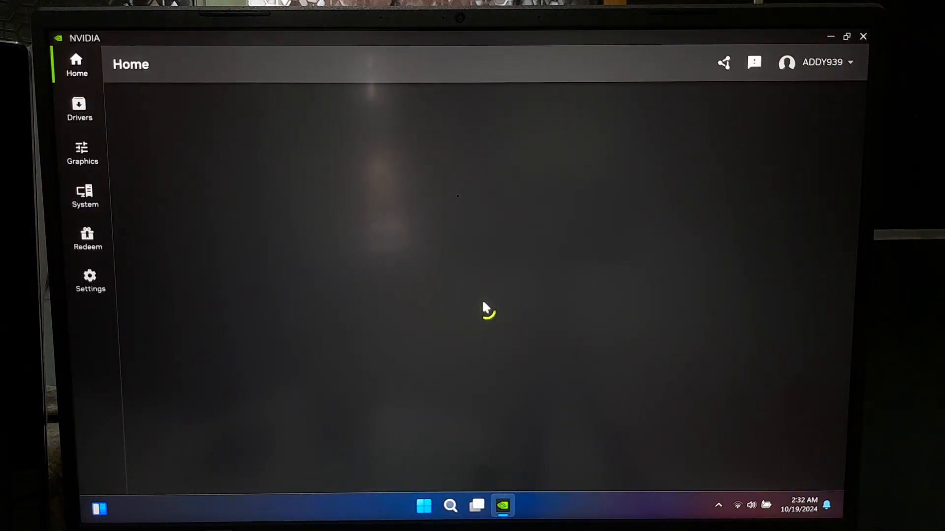
- Install Game Ready Driver 565.90 from Drivers using a custom, clean installation
click(78, 108)
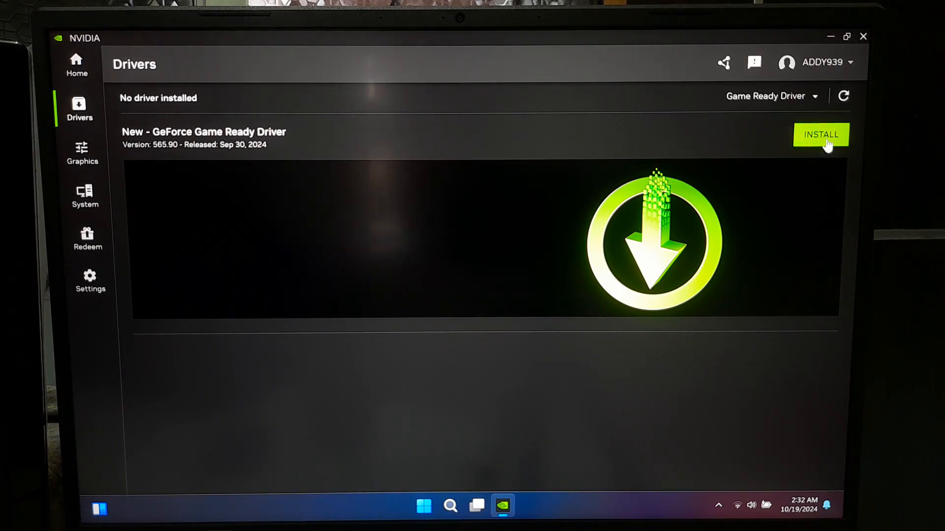
click(820, 134)
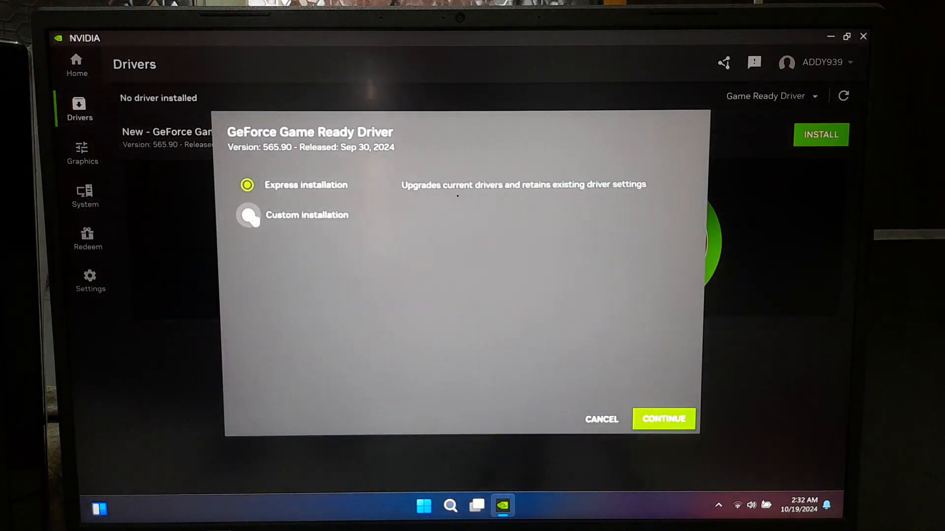
click(247, 215)
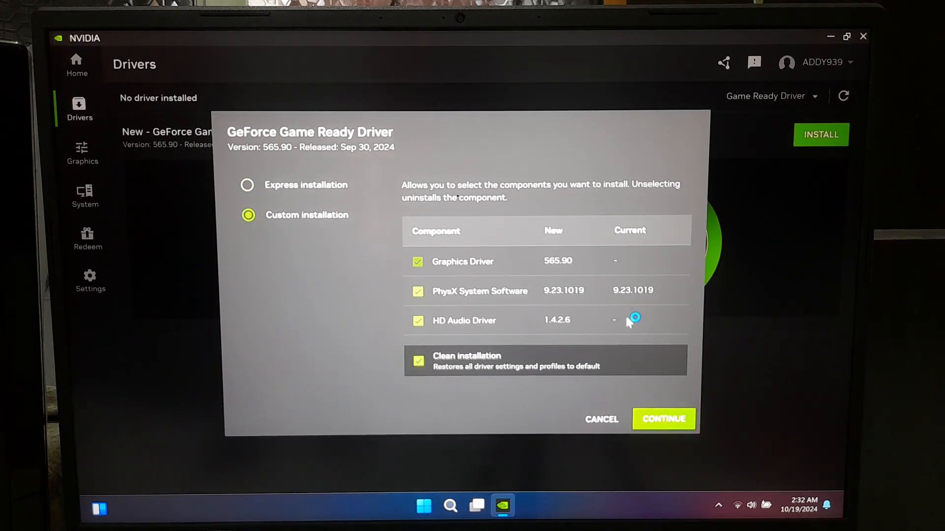
click(662, 420)
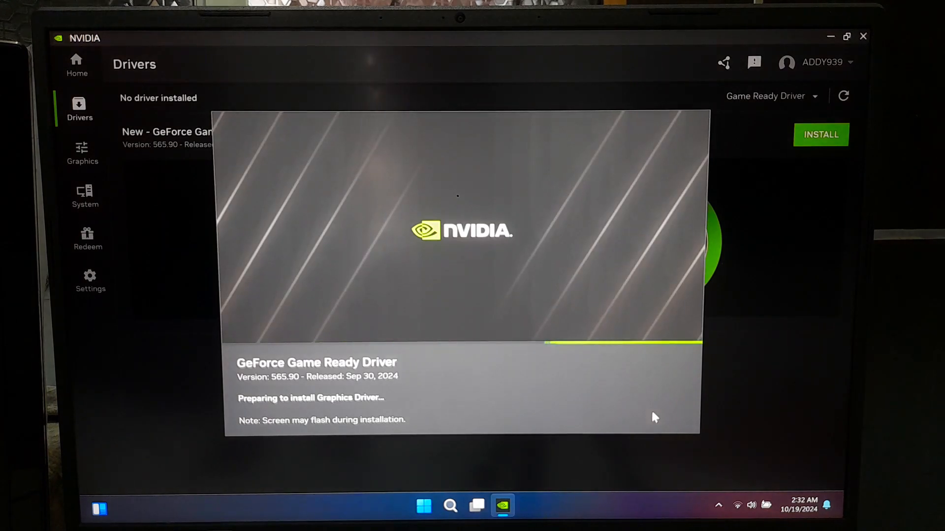
mouse_move(496, 392)
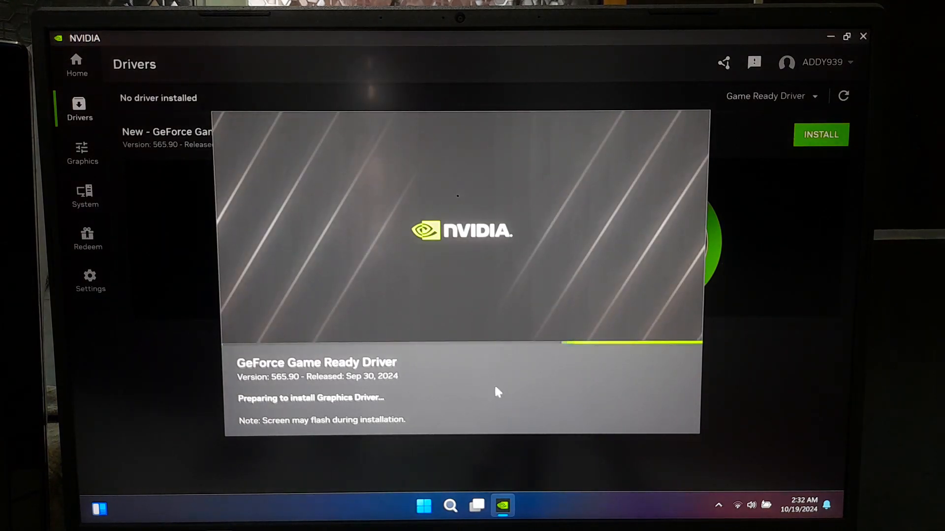